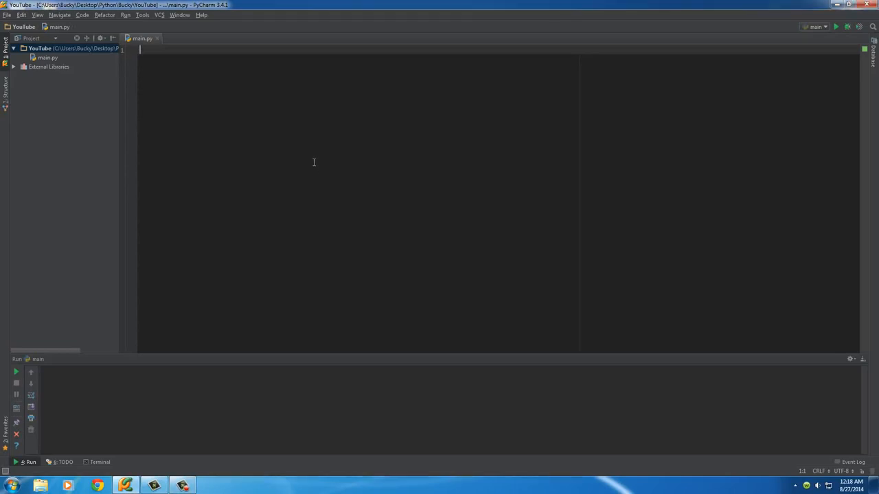
- Discard a half-typed 'contin' word to start the file clean
type("contin")
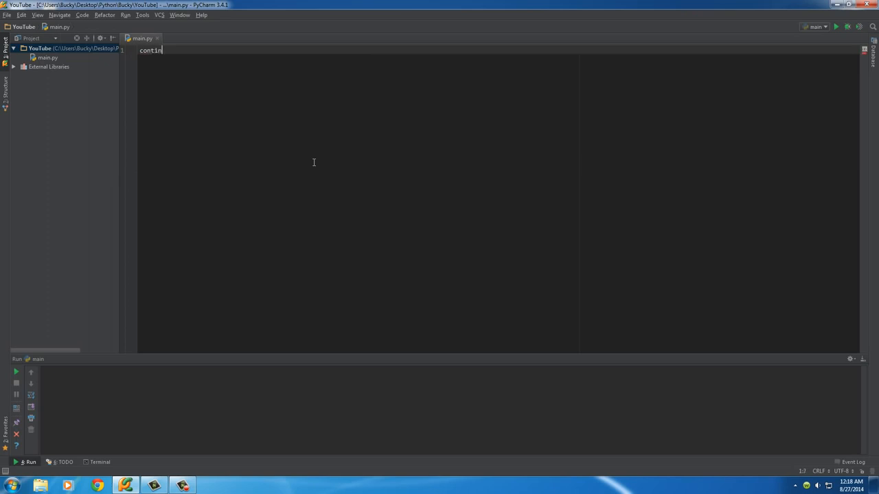
key("BackSpace")
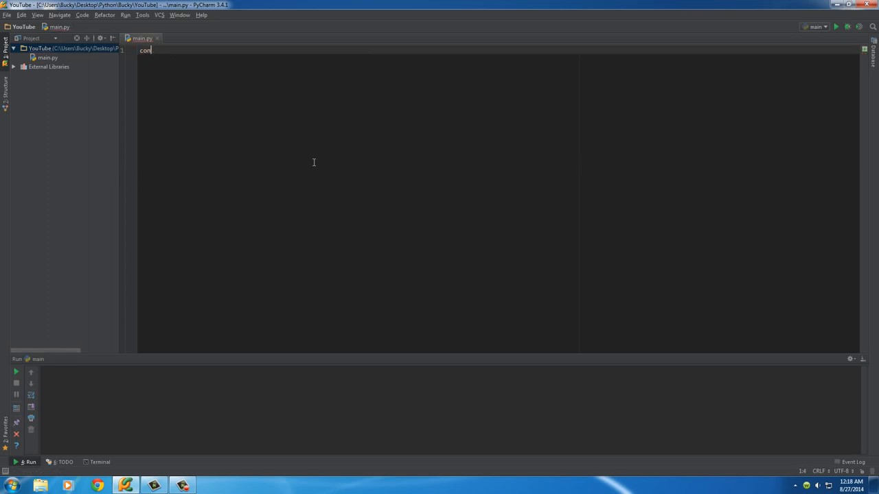
key("Ctrl+z")
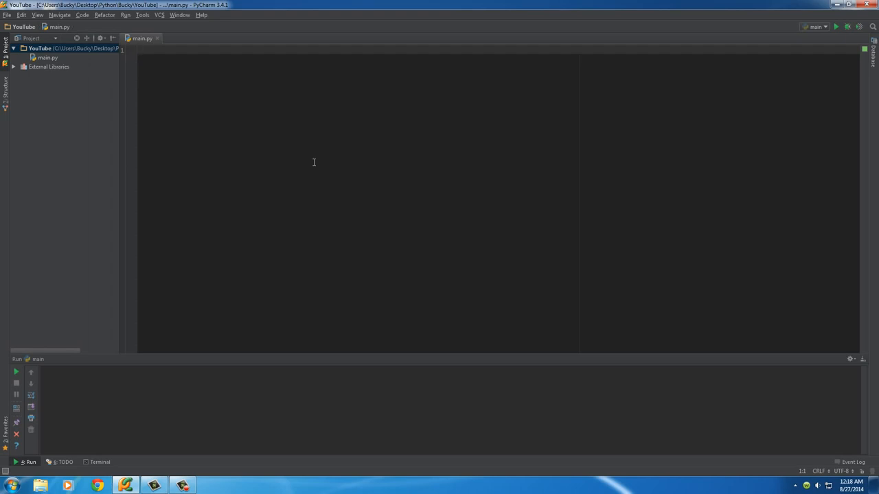
mouse_move(315, 131)
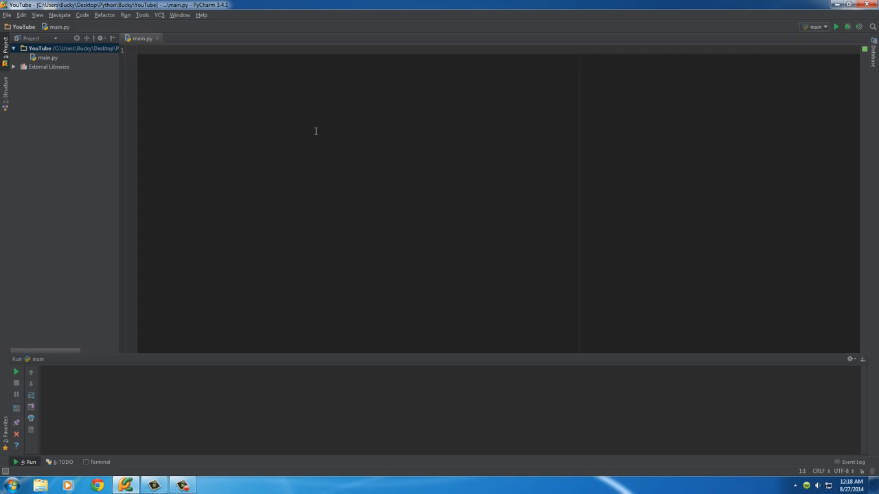
- Define the list numbersTaken = [2, 5, 12, 13, 17] on the first line
type("number")
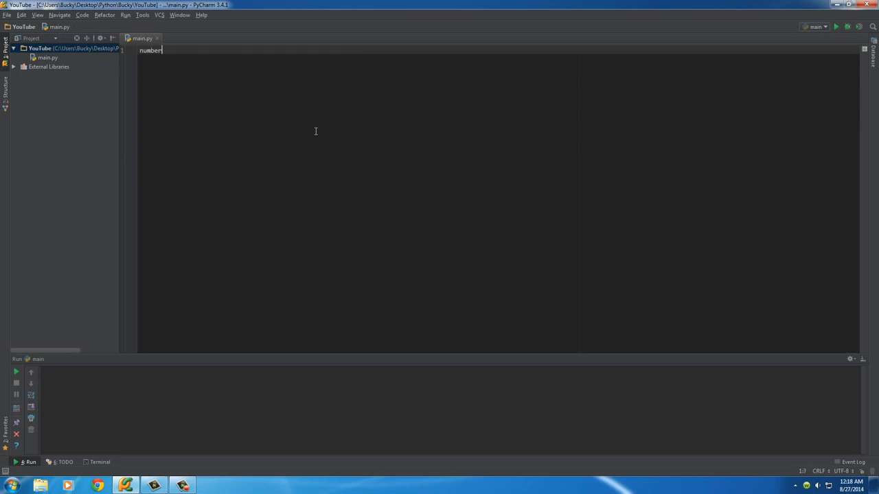
type("sTaken = [")
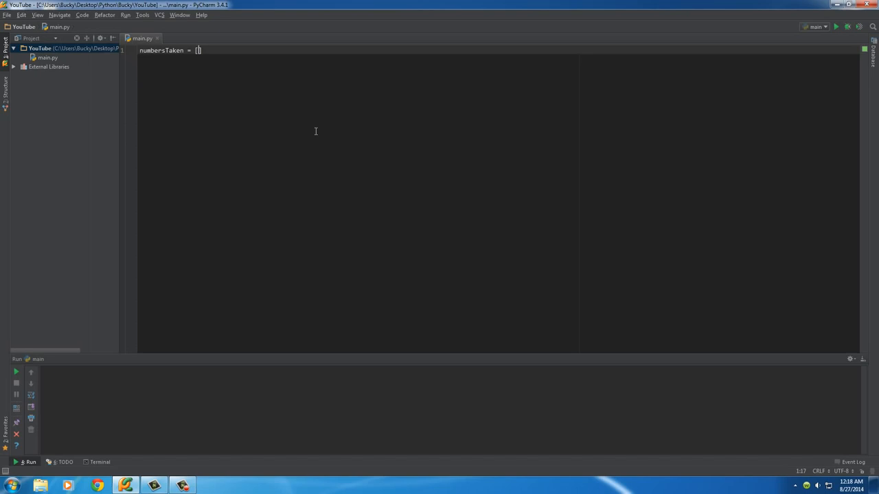
type("2,")
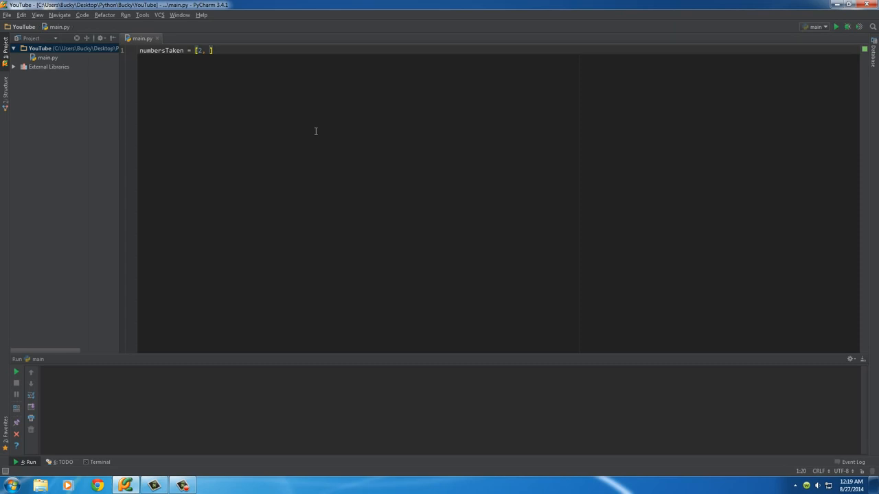
type("5,")
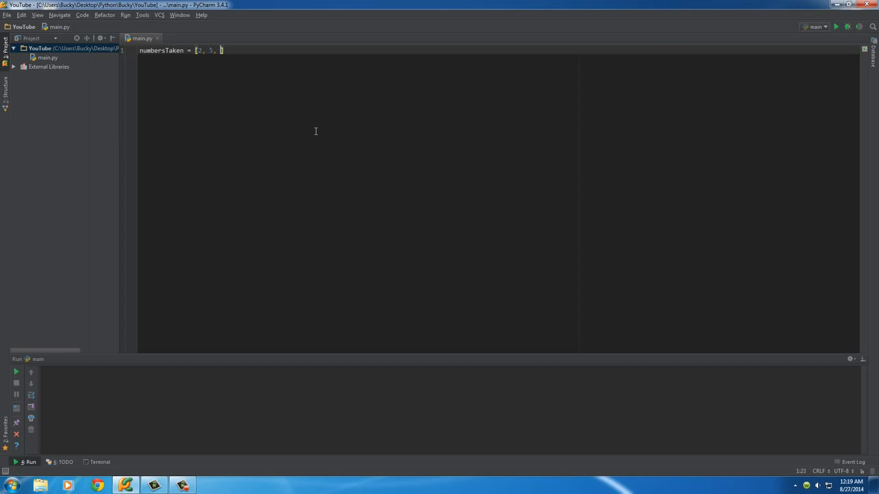
type("12")
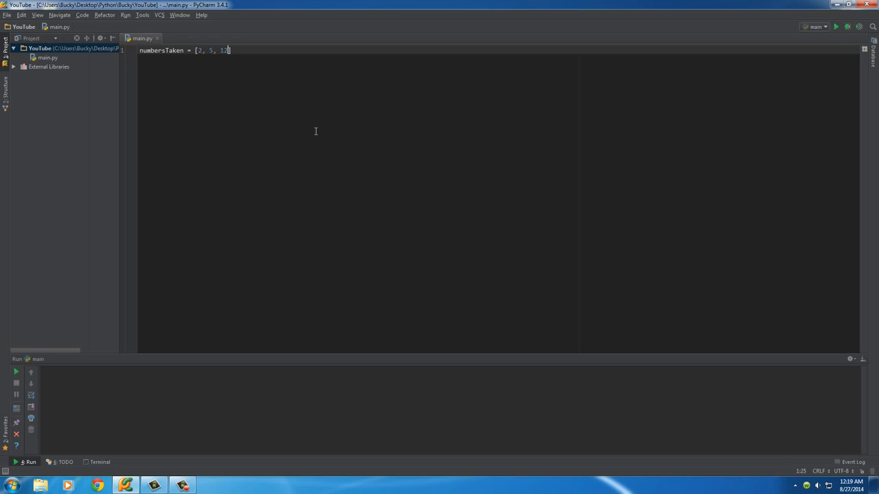
type(",")
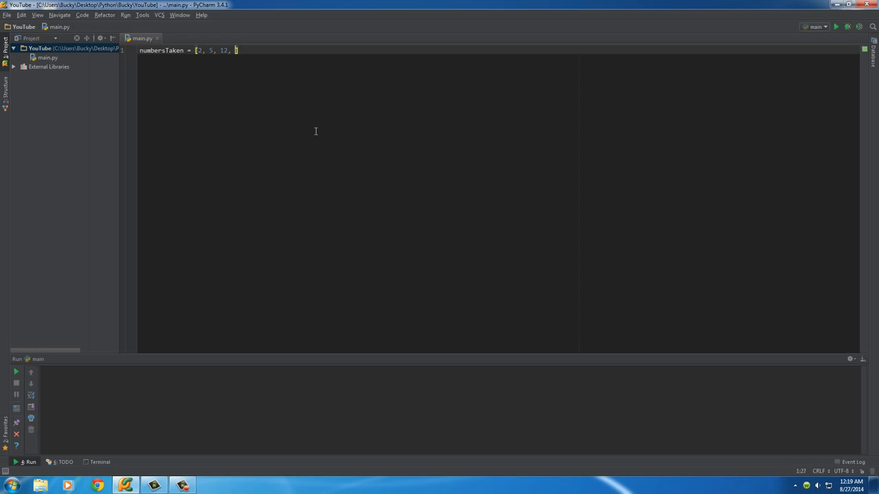
type("13,")
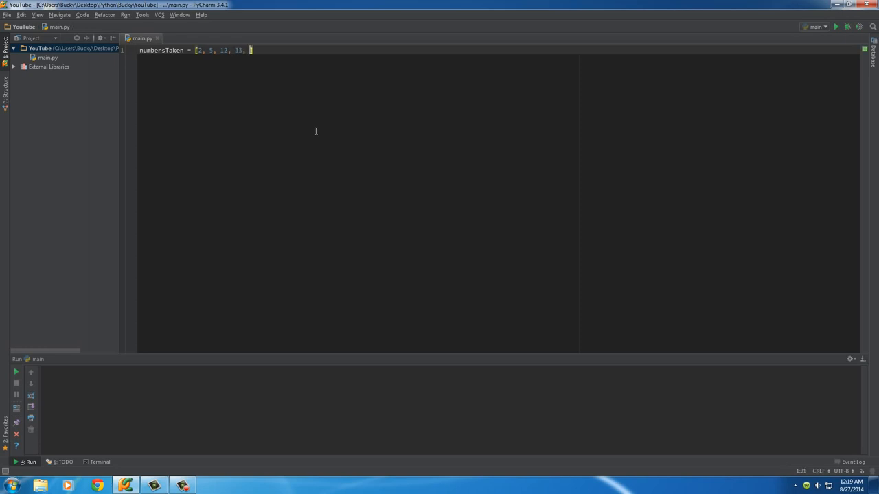
type("17]")
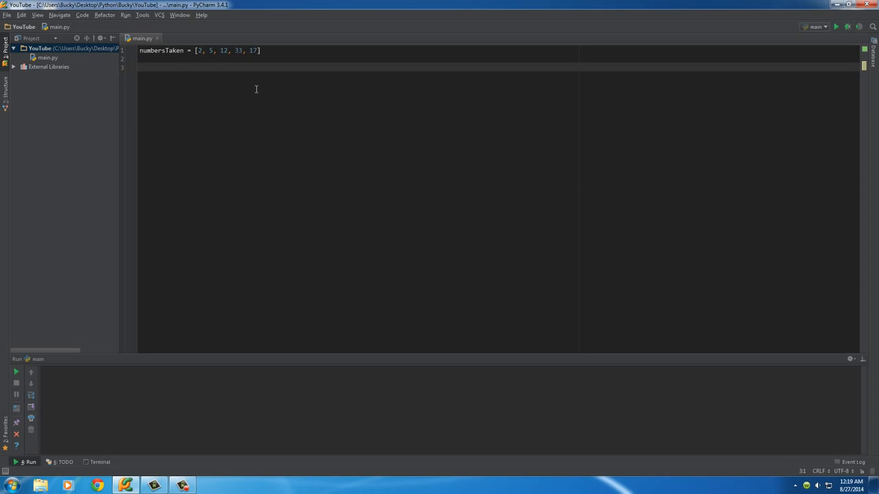
mouse_move(222, 74)
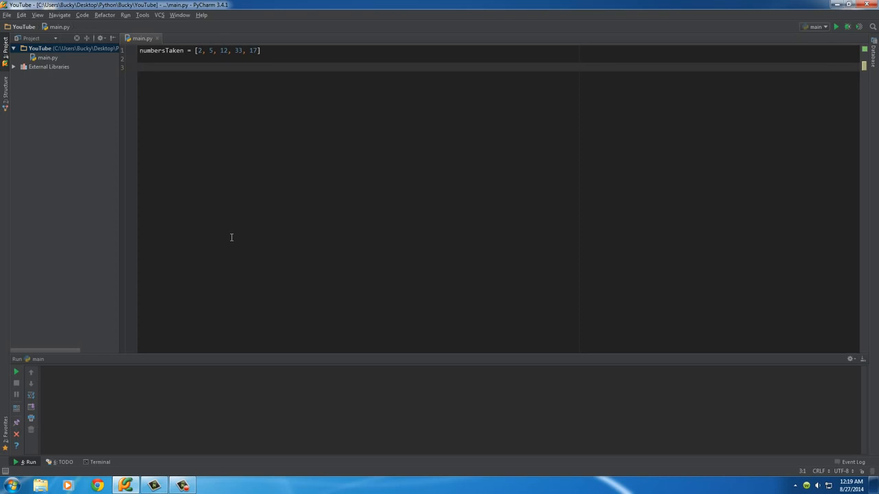
- Add print("Here are the numbers that are still available:") below the list
type("print(")
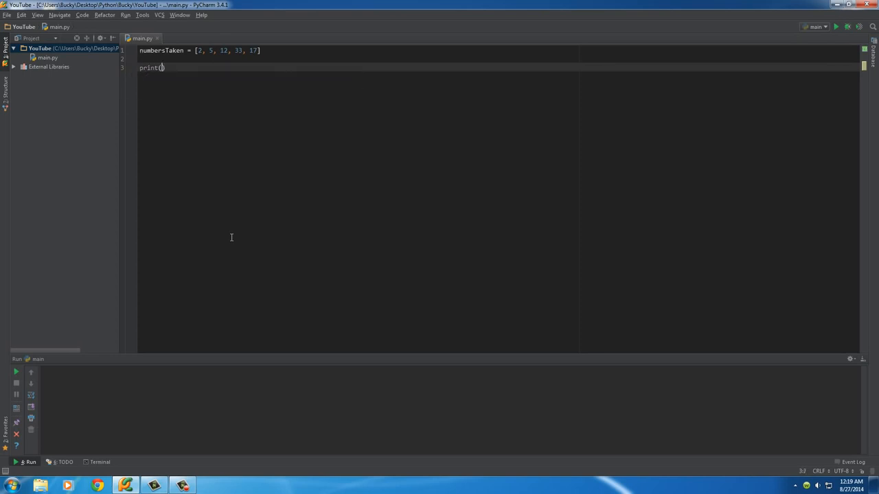
type("\"Here \"")
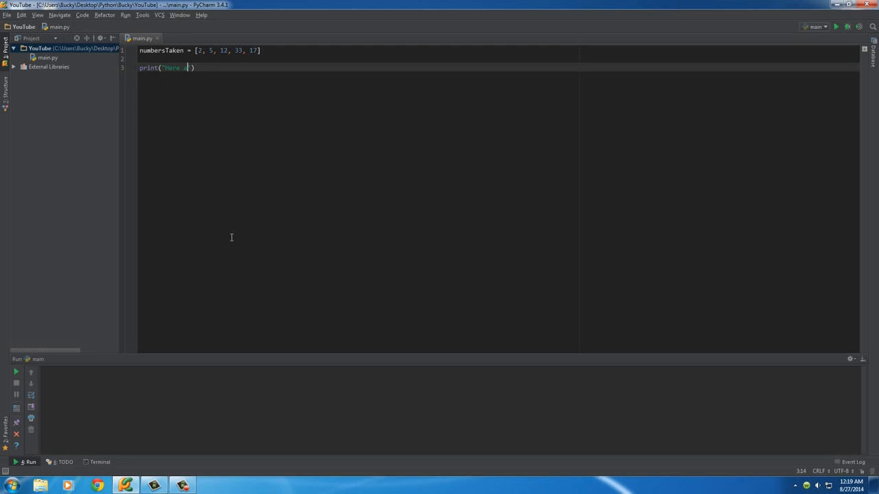
type("are the numbers")
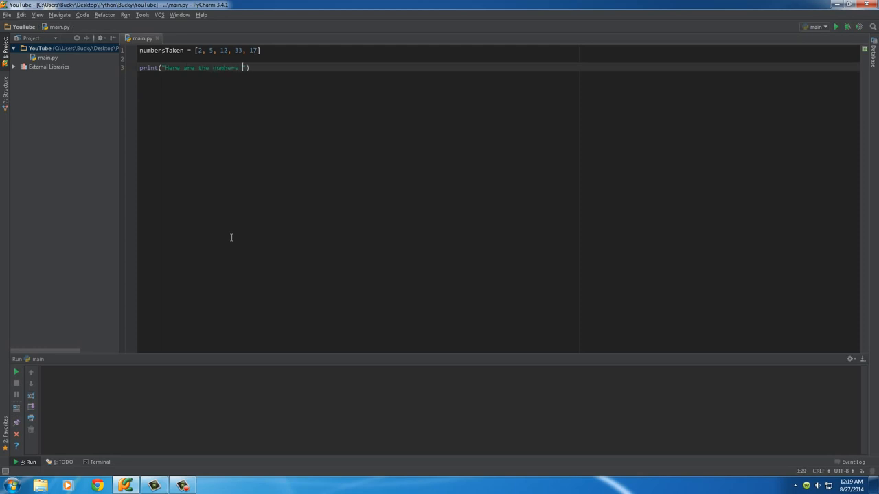
type("that are still")
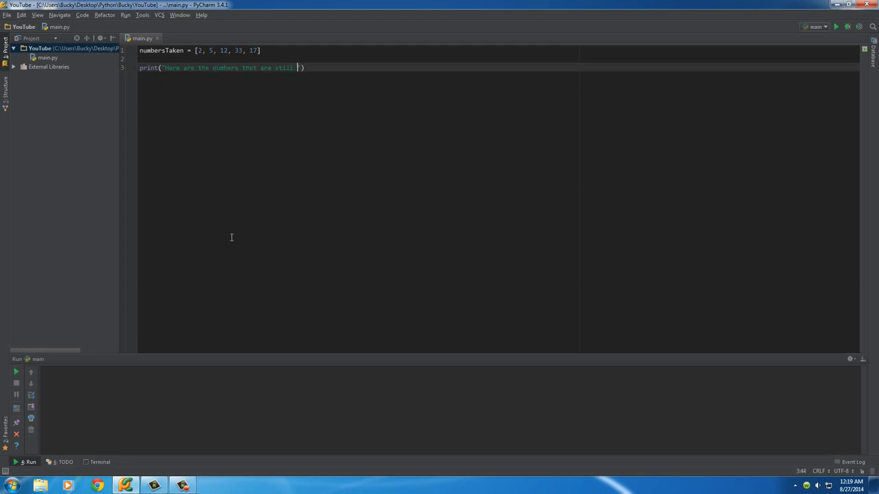
type("available:")
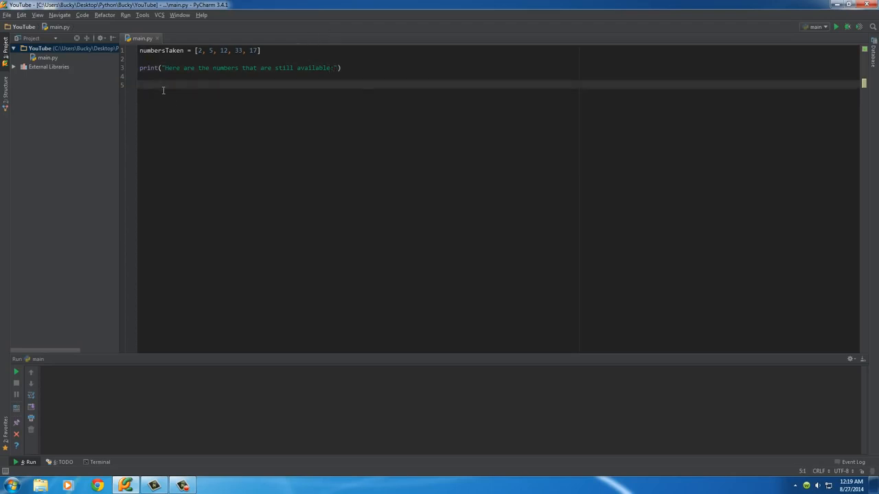
- Write a for loop over range(1, 20) with an if n in numbersTaken check
type("for n")
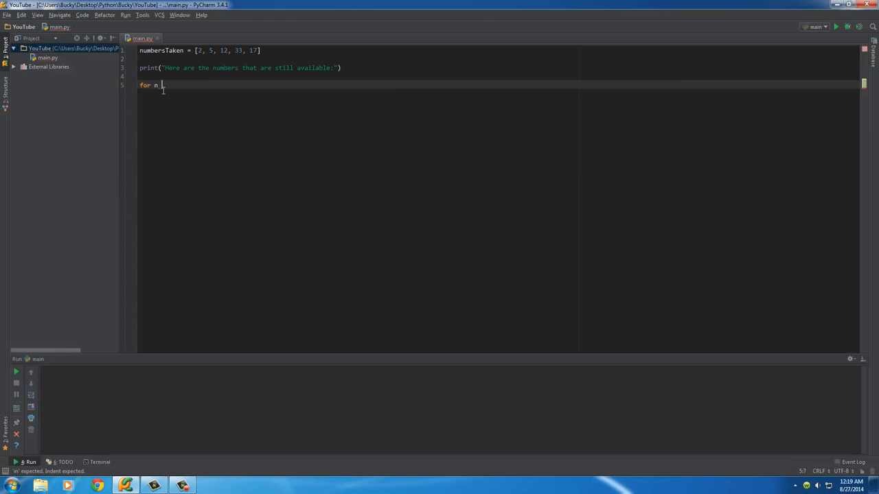
type("in range")
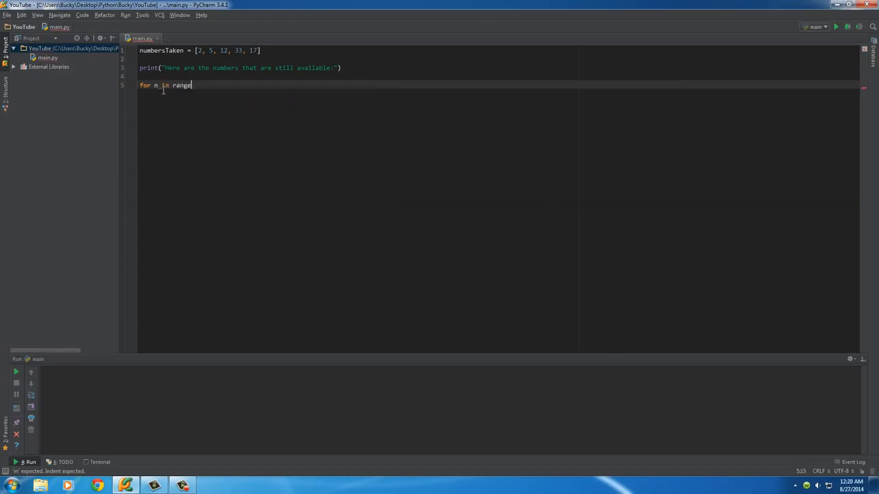
type("(1, 20):")
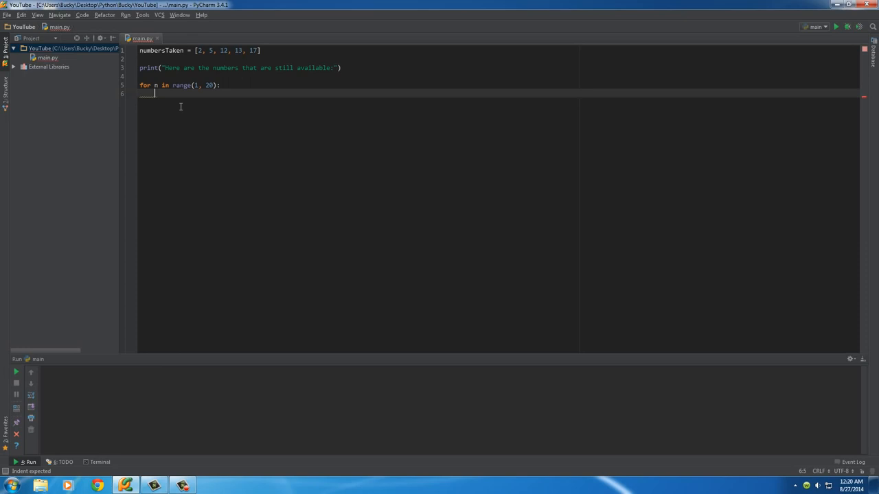
type("if")
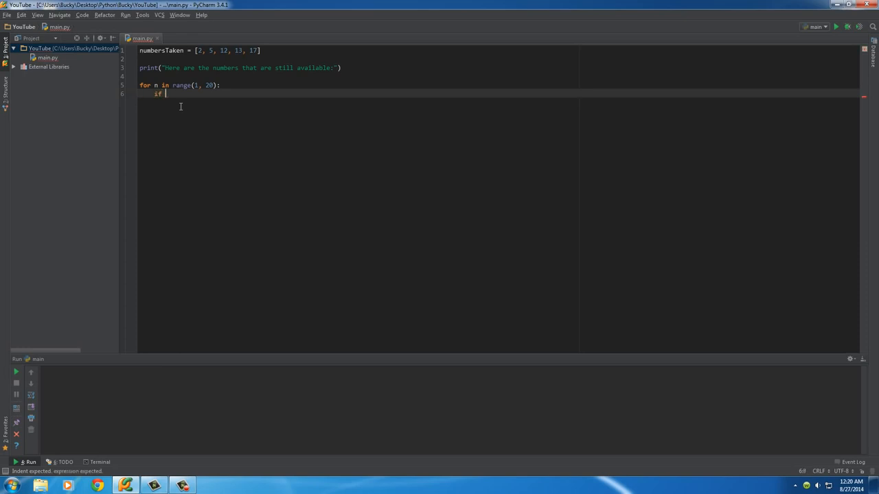
type("n in numbersTaken:")
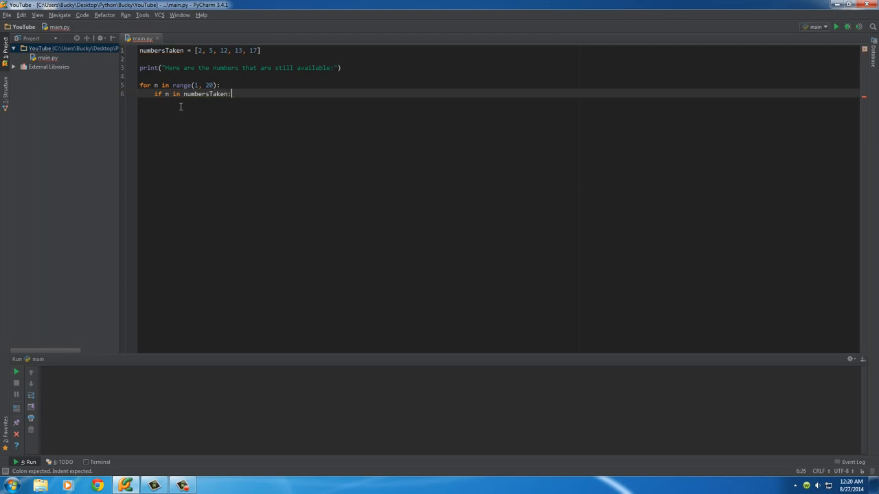
- Skip taken numbers with continue and print(n) for the rest
type("cont")
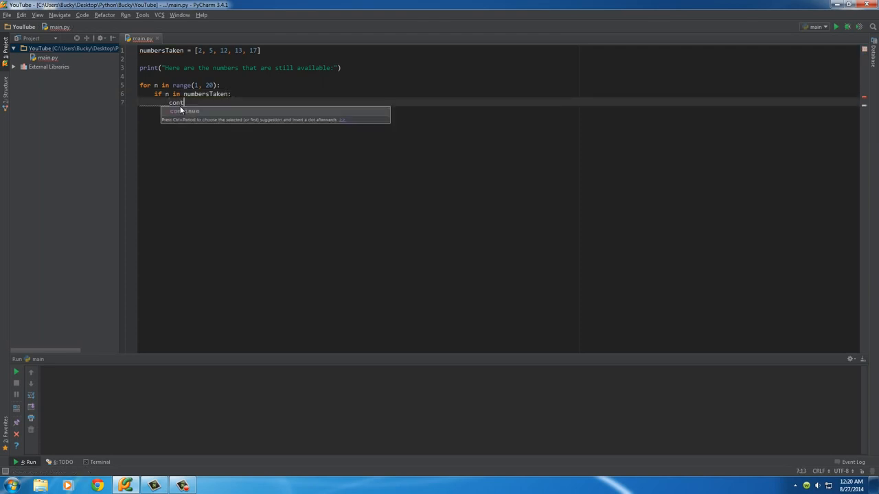
key("Enter")
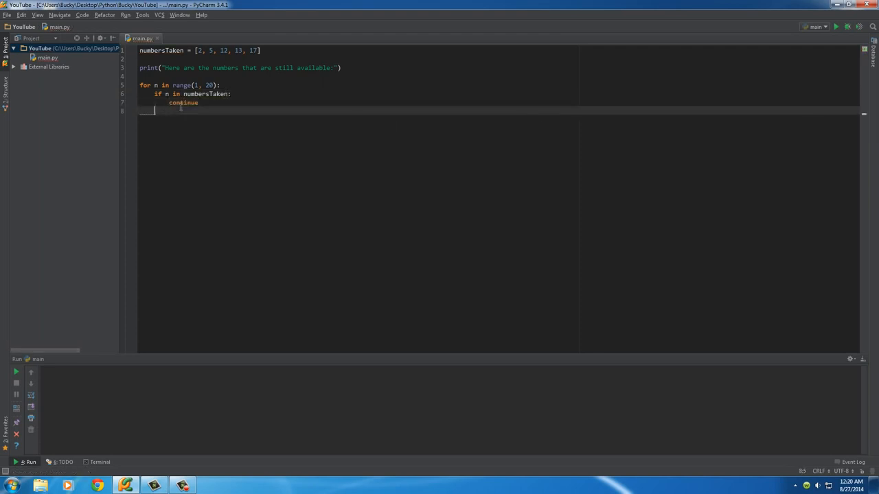
type("print(n")
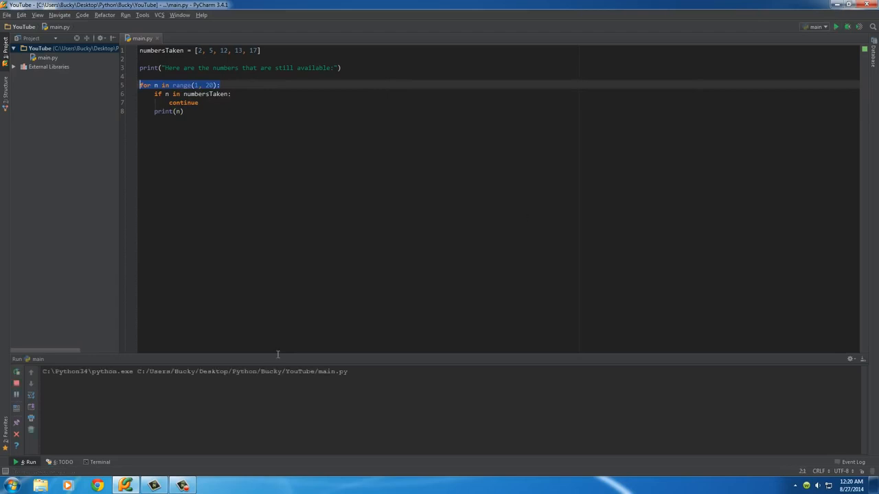
- Run the script and point out print(n) while reviewing the available-numbers output
left_click(838, 27)
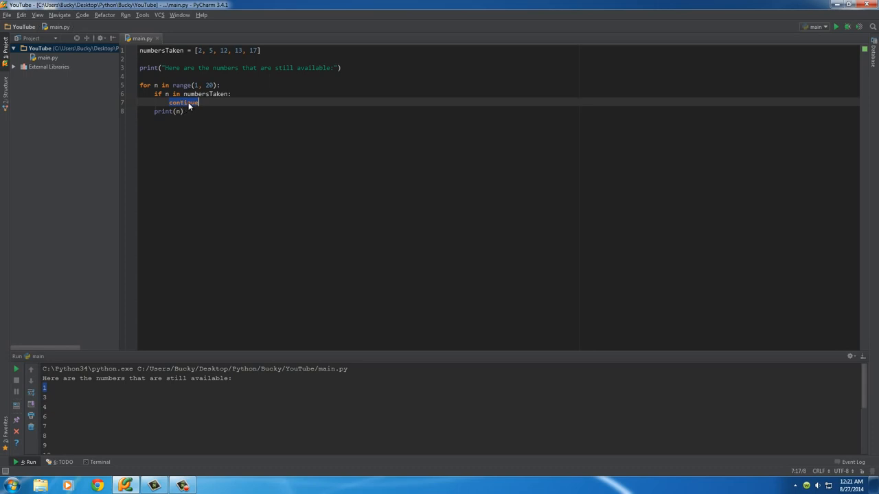
left_click(162, 111)
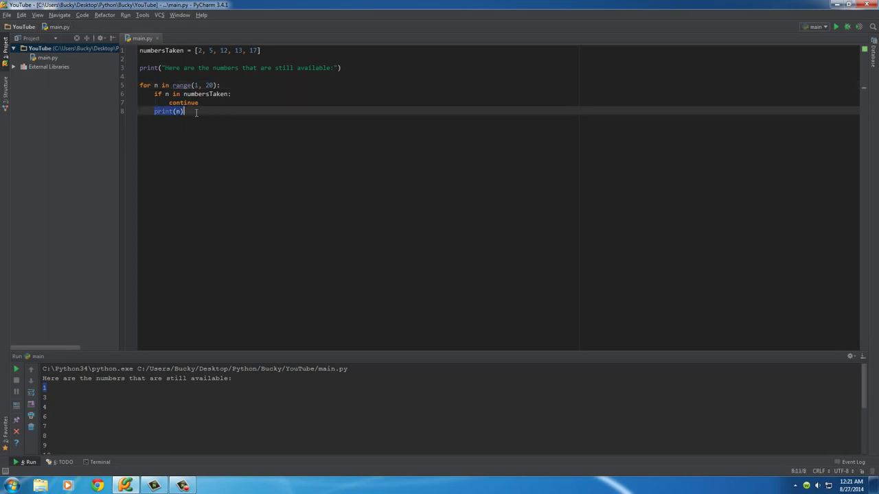
mouse_move(220, 134)
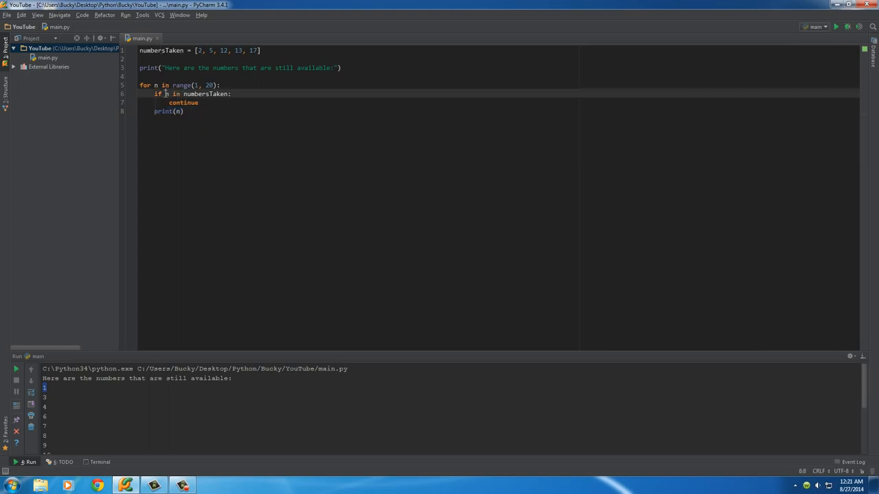
- Scribble throwaway lines below print(n) and select them
double_click(205, 93)
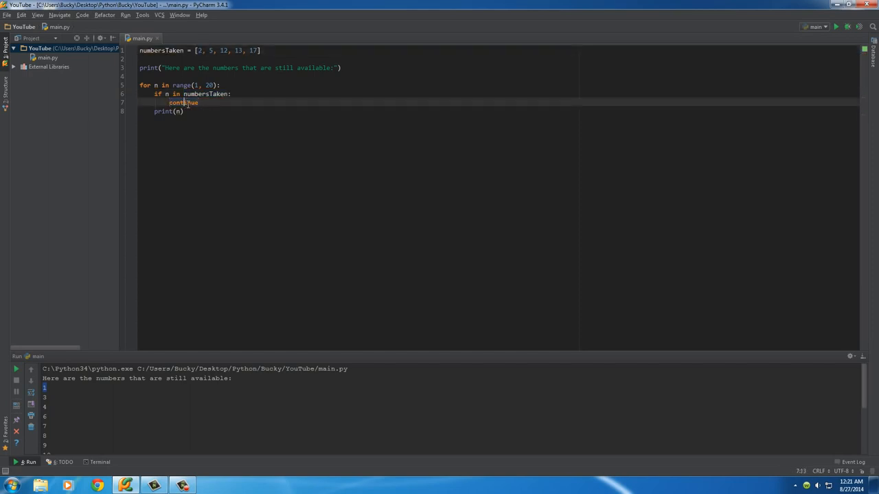
left_click_drag(170, 102, 184, 111)
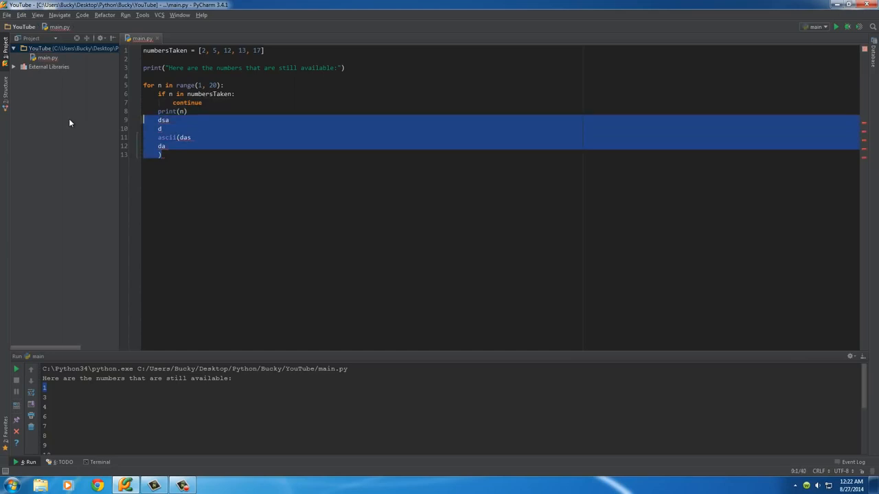
- Delete the stray lines so main.py ends at print(n) again
key("Delete")
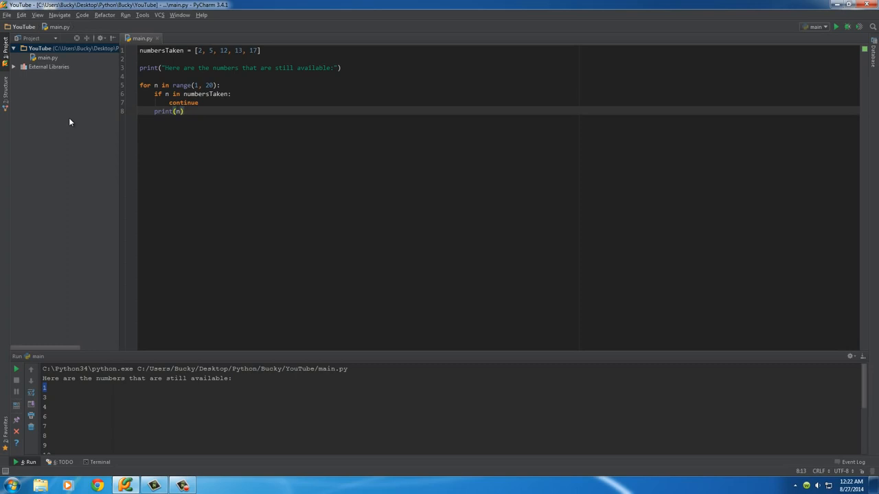
mouse_move(217, 256)
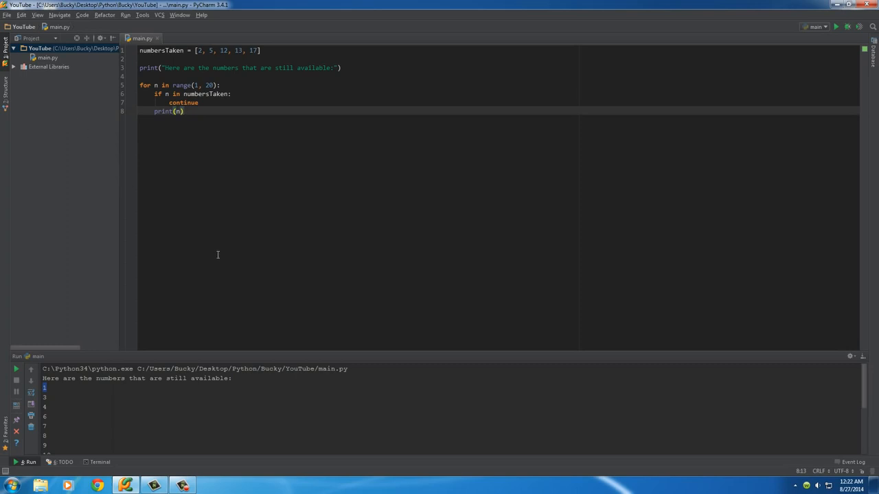
mouse_move(261, 250)
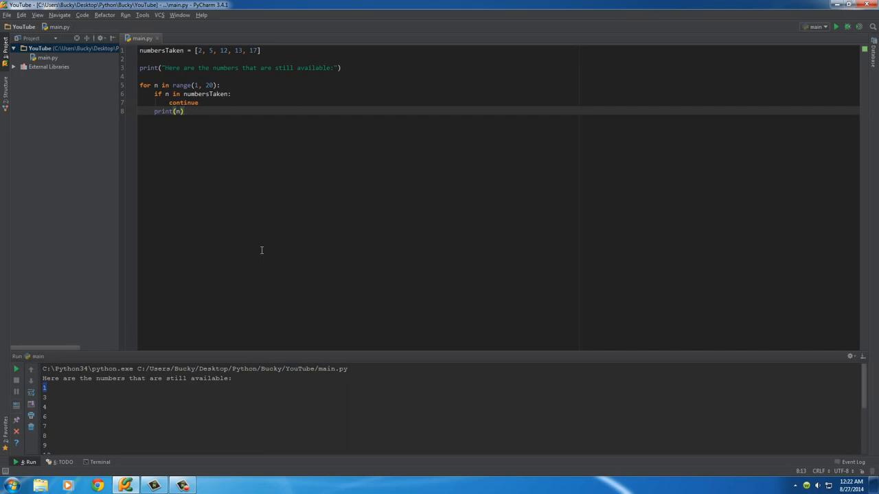